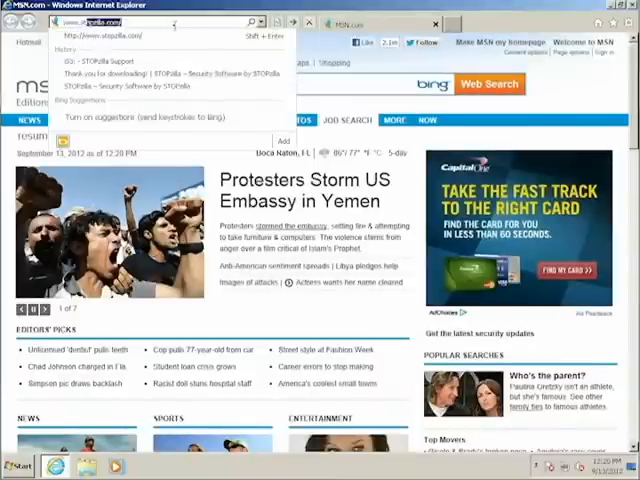
{"action": "left_click", "coordinate": [33, 308]}
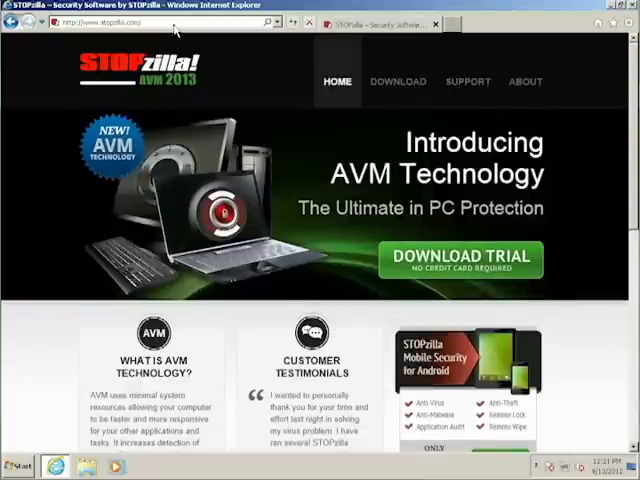
{"action": "mouse_move", "coordinate": [462, 258]}
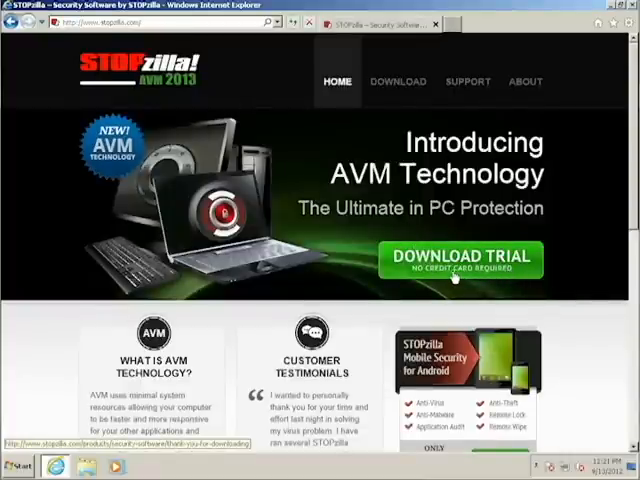
Download the STOPzilla trial and run STOPzilla_Setup.exe from the download bar
{"action": "left_click", "coordinate": [462, 260]}
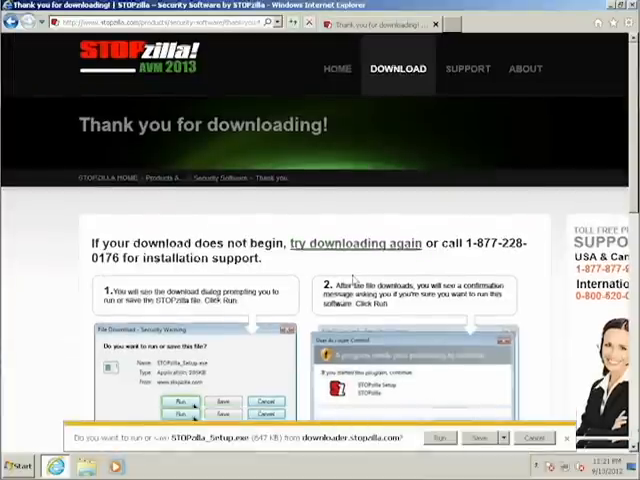
{"action": "scroll", "scroll_direction": "down", "scroll_amount": 3}
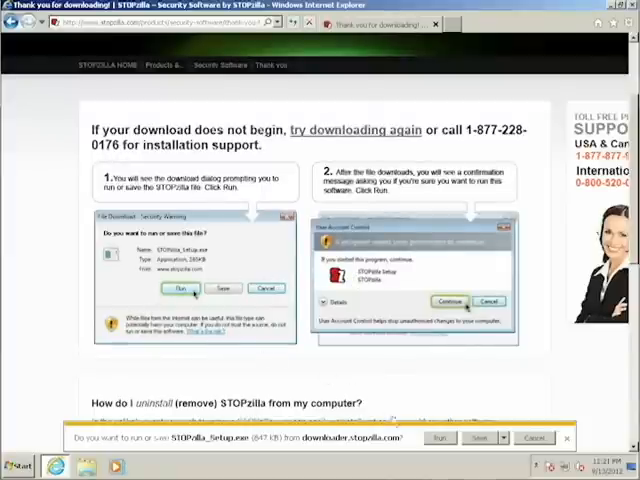
{"action": "left_click", "coordinate": [440, 438]}
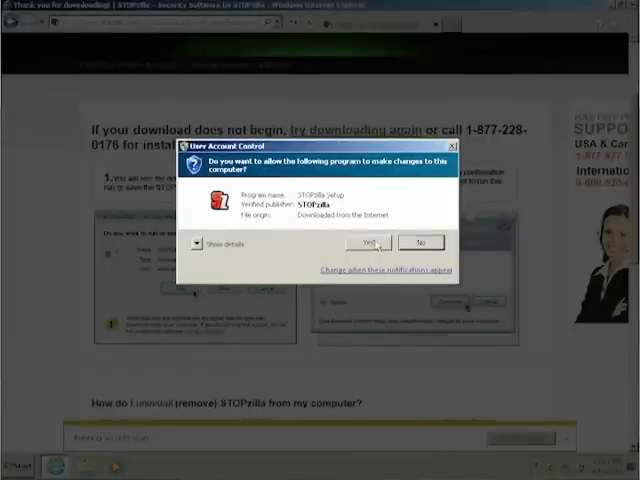
Allow STOPzilla Setup through User Account Control and read through the license agreement
{"action": "left_click", "coordinate": [368, 242]}
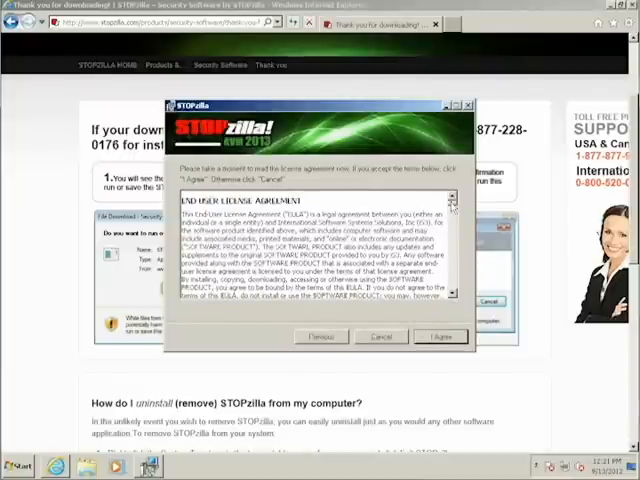
{"action": "scroll", "scroll_direction": "down", "scroll_amount": 3}
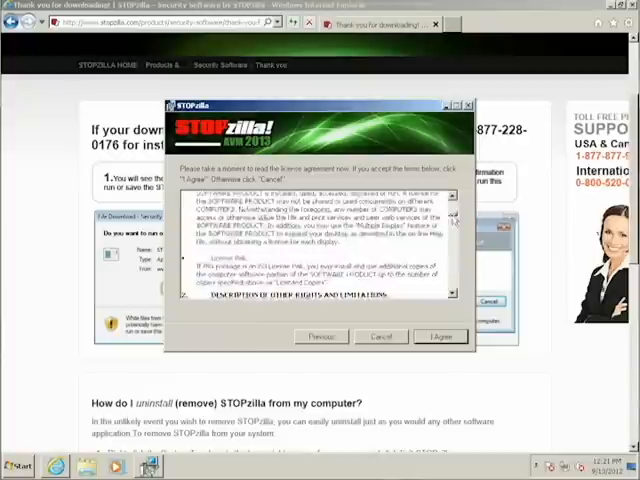
Accept the license, join the Safety Network, keep recommended real-time protection and begin installing
{"action": "left_click", "coordinate": [440, 336]}
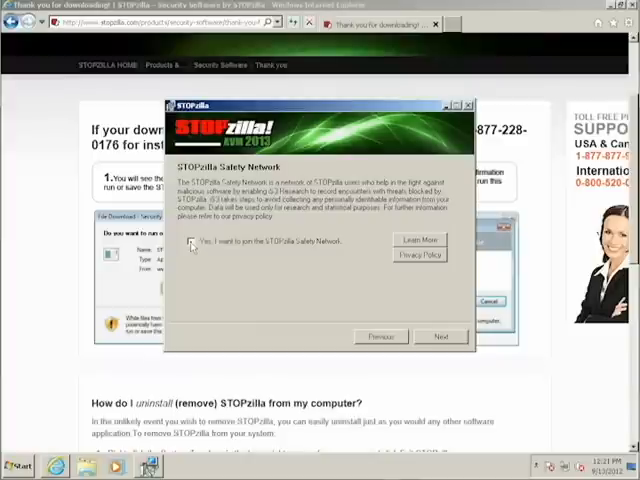
{"action": "left_click", "coordinate": [192, 240]}
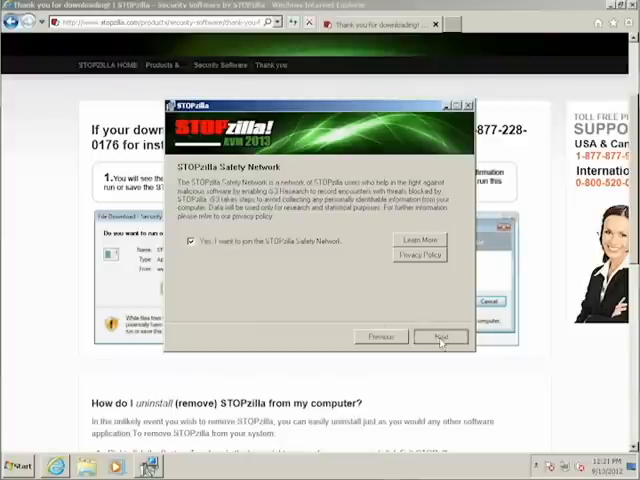
{"action": "left_click", "coordinate": [440, 336]}
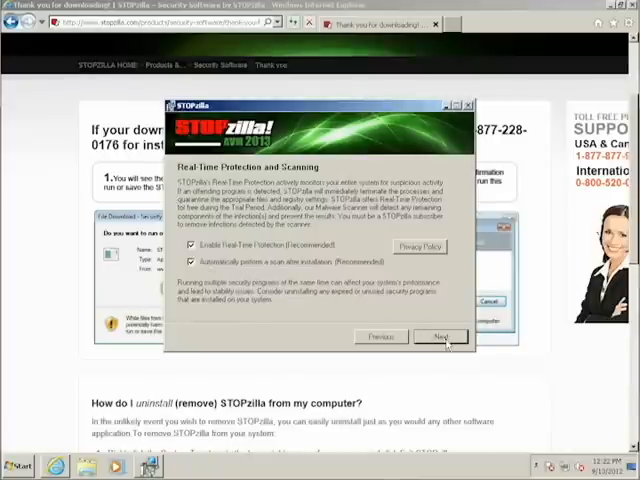
{"action": "left_click", "coordinate": [440, 336]}
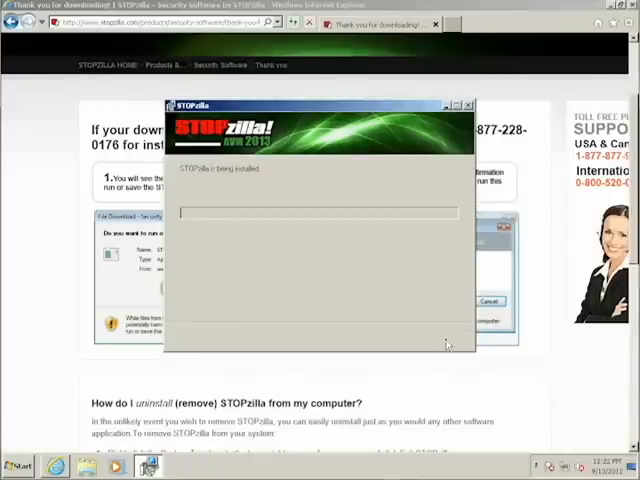